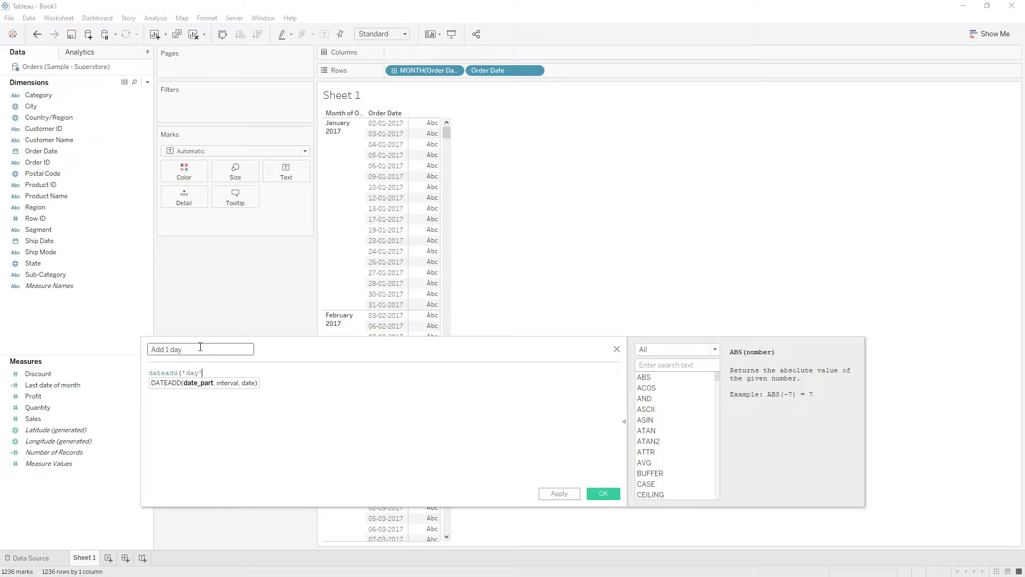
# - Continue writing the 'Add 1 day' formula with DATEADD('day', …) in the editor
pyautogui.click(602, 493)
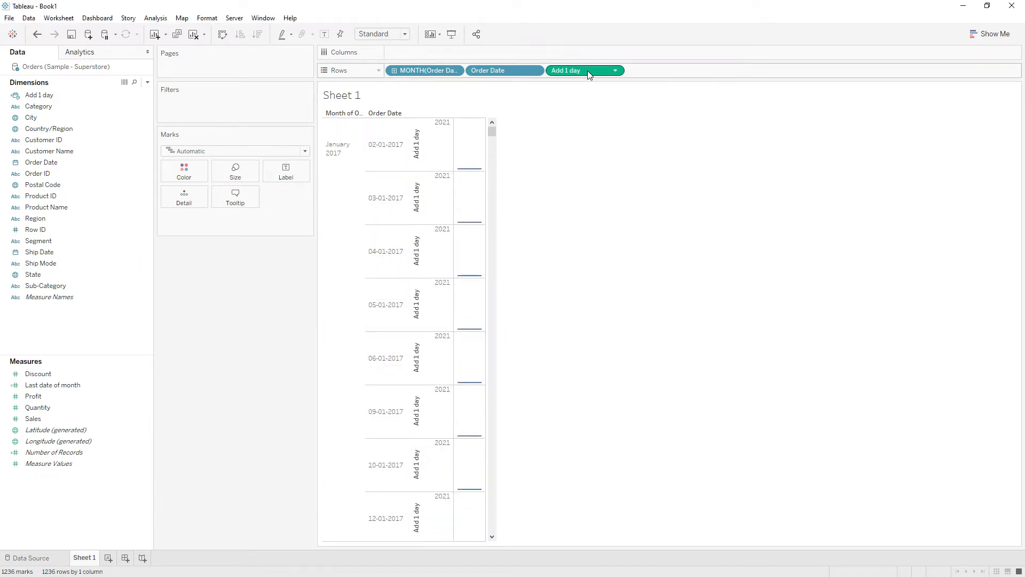
# - Switch the Add 1 day pill on Rows to a discrete Attribute showing exact dates
pyautogui.click(612, 70)
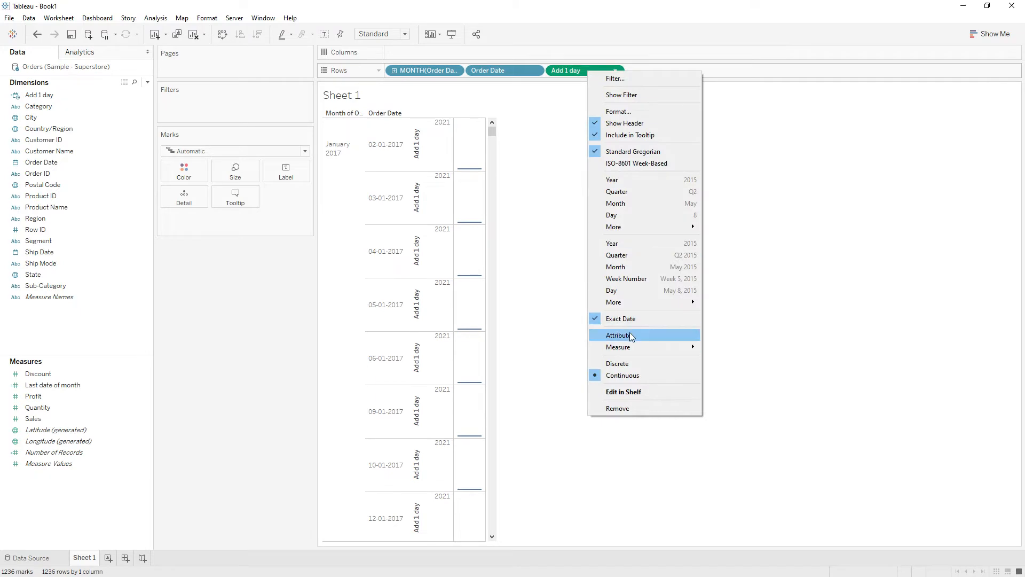
pyautogui.click(620, 335)
pyautogui.write('dateadd(')
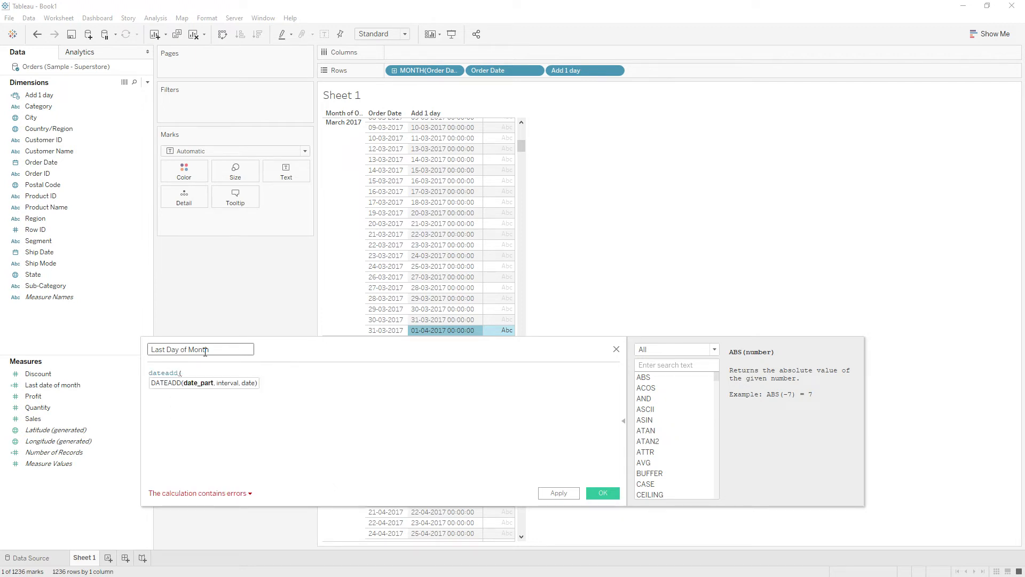
# - Enter DAY(dateadd('day',1,[Order Date])) as the Last Day of Month formula
pyautogui.write("'1")
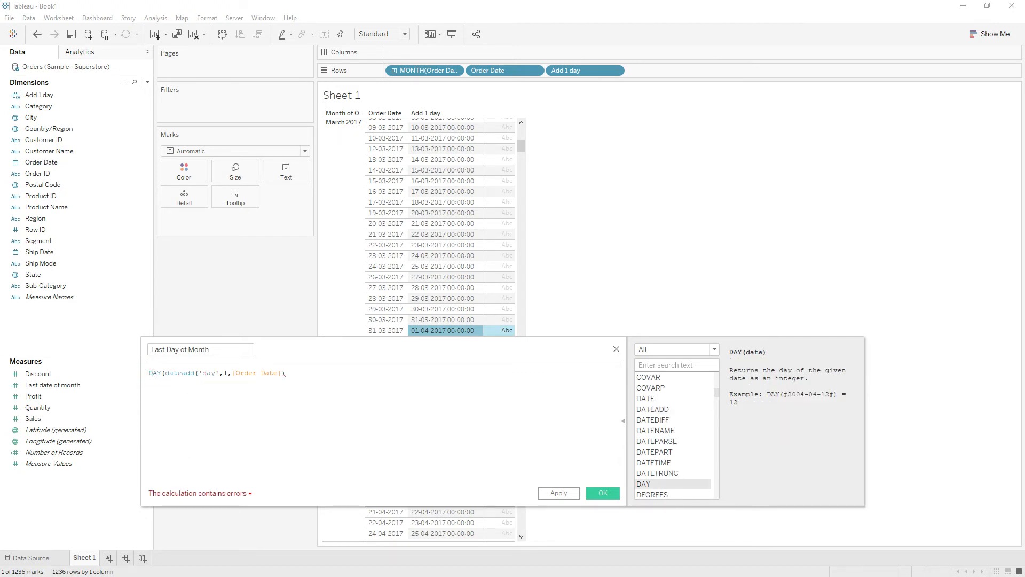
pyautogui.click(601, 493)
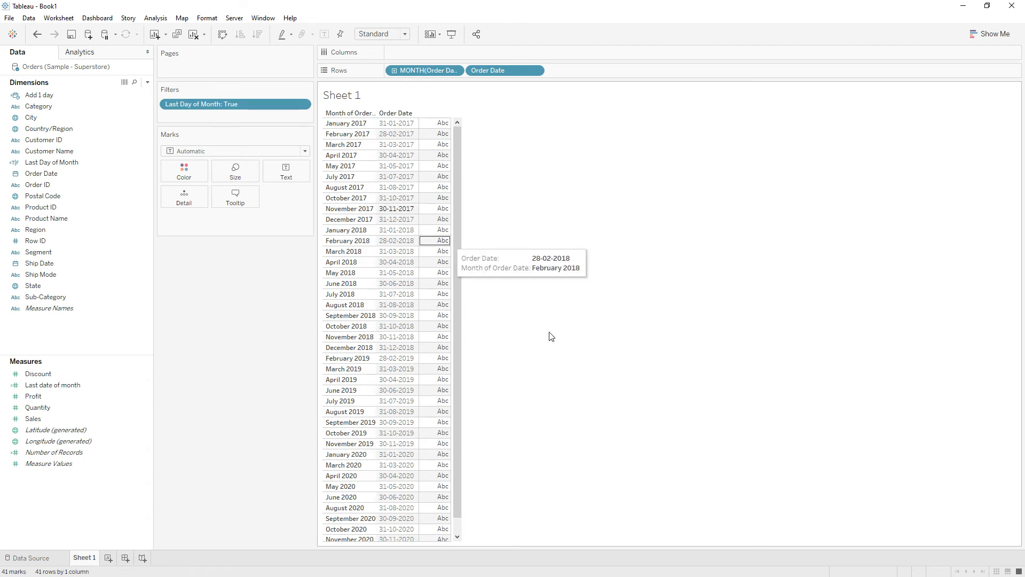